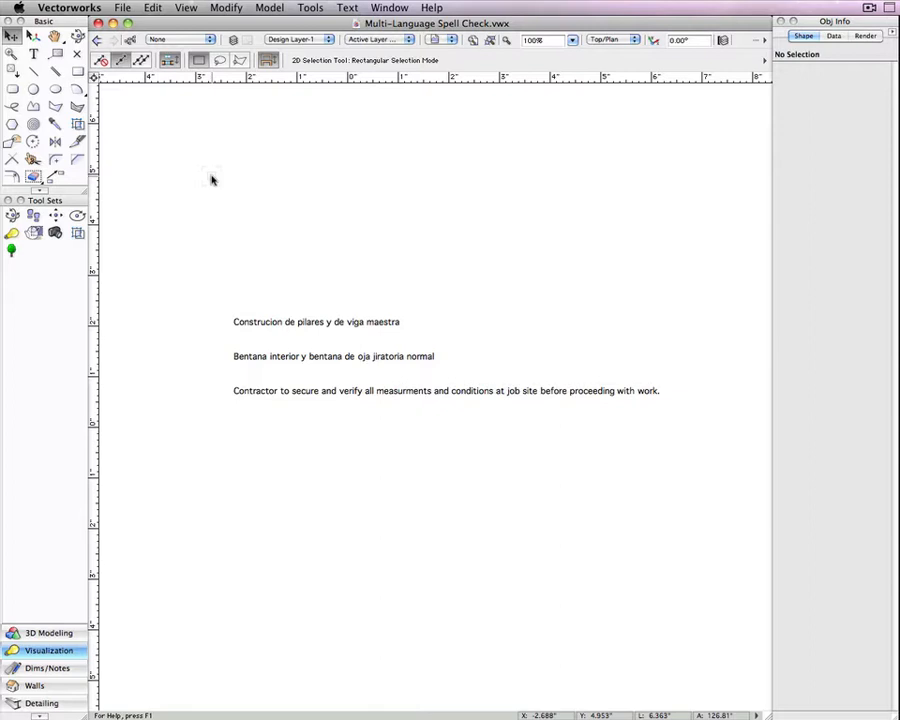
mouse_move(318, 84)
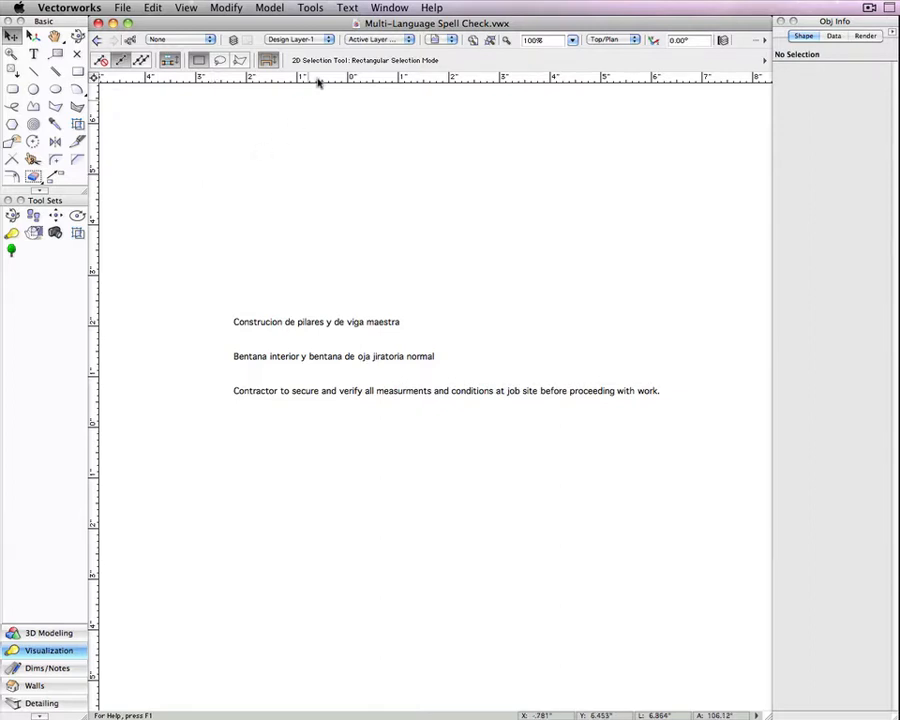
Show the Text menu commands, where Check Spelling lives.
left_click(348, 8)
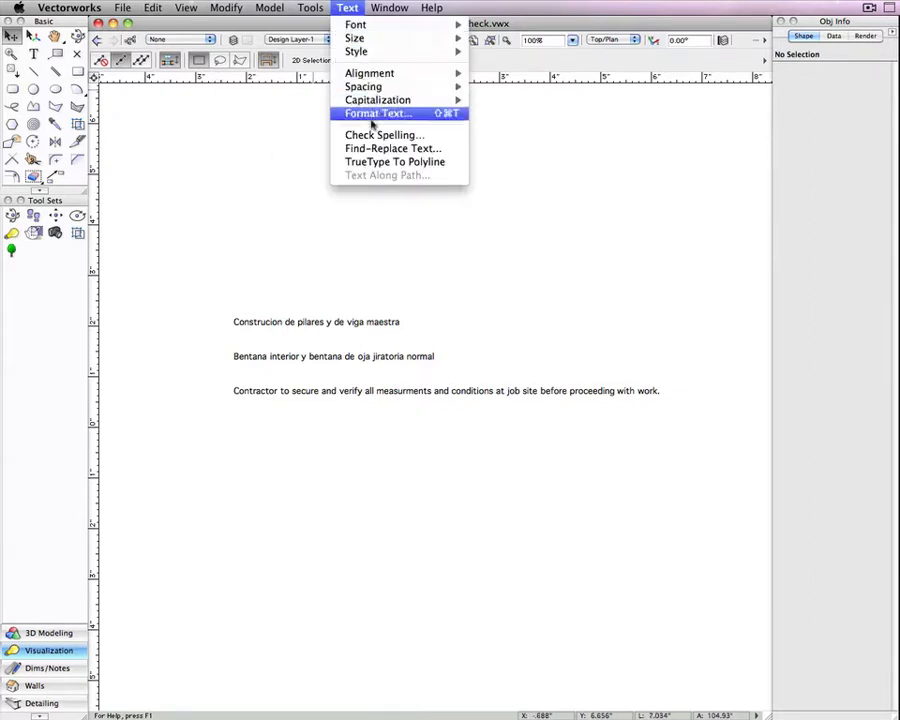
Check spelling, changing measurments to measurements and ignoring the Spanish words including jiratoria.
left_click(384, 136)
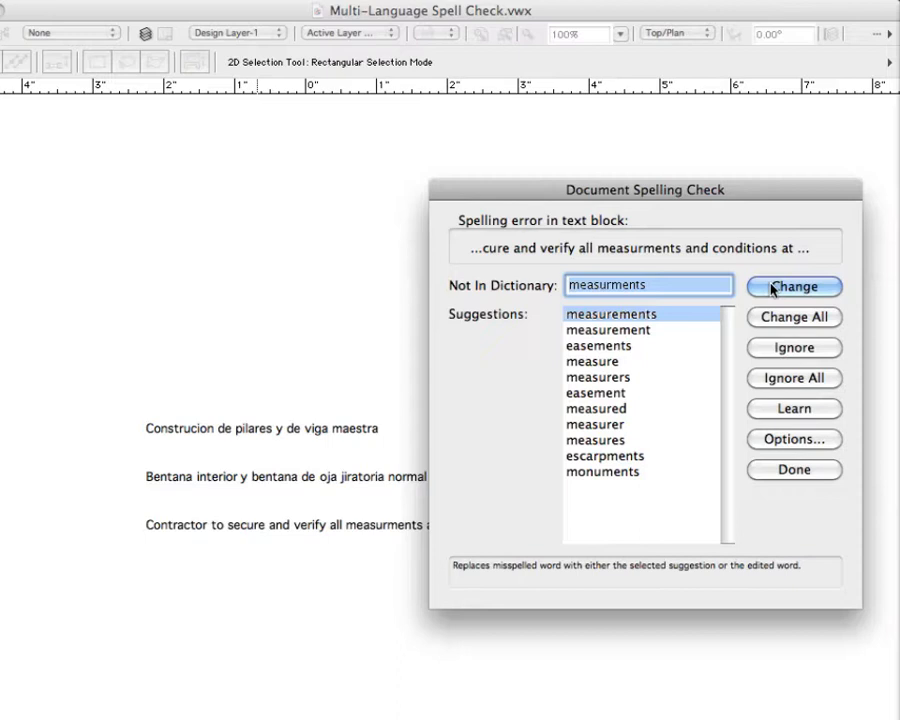
left_click(792, 288)
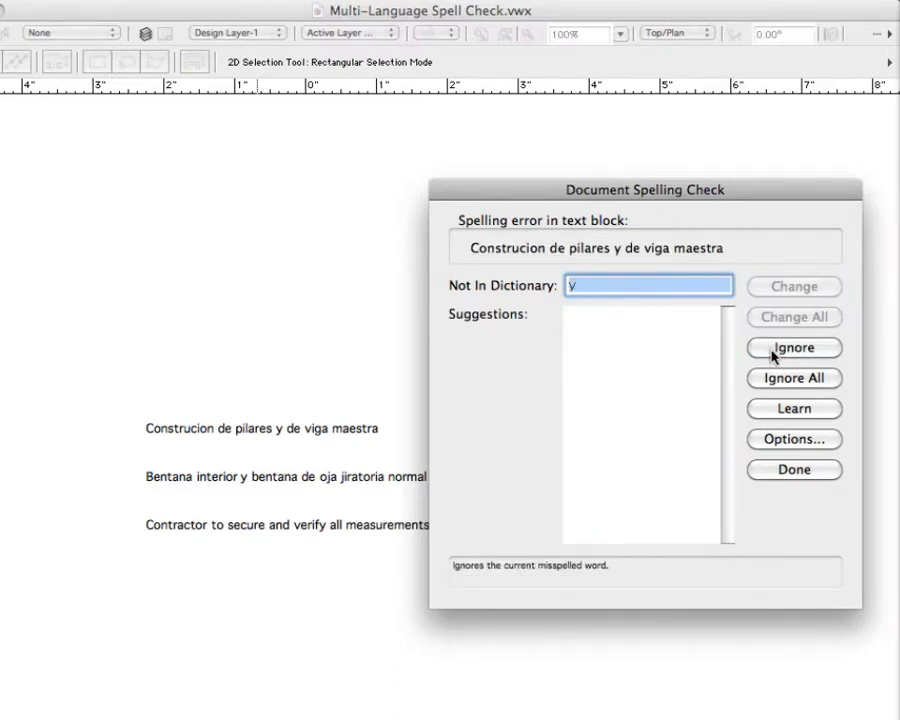
left_click(792, 348)
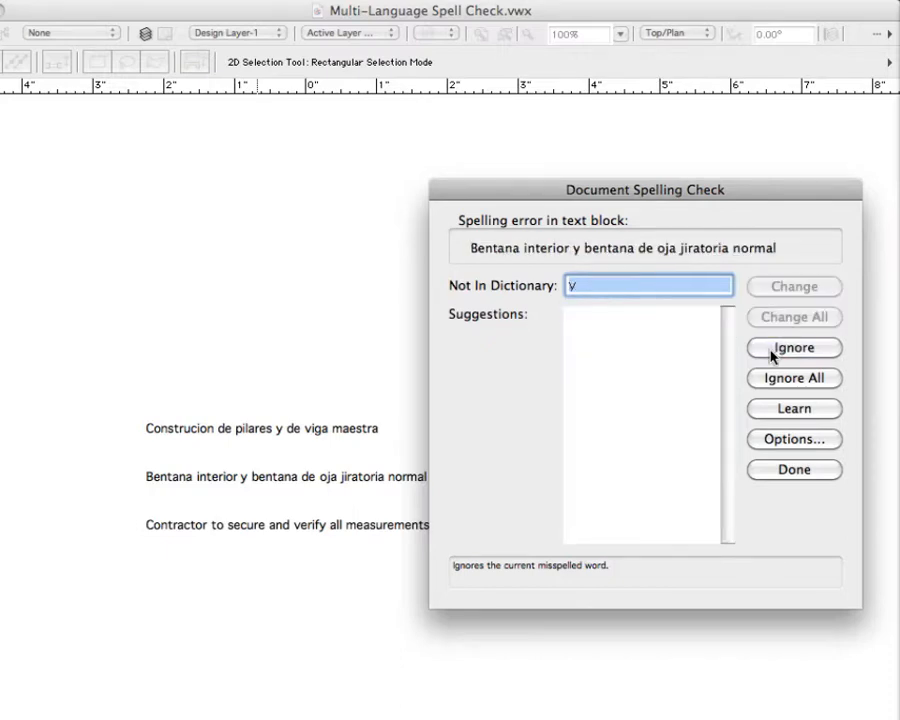
left_click(792, 348)
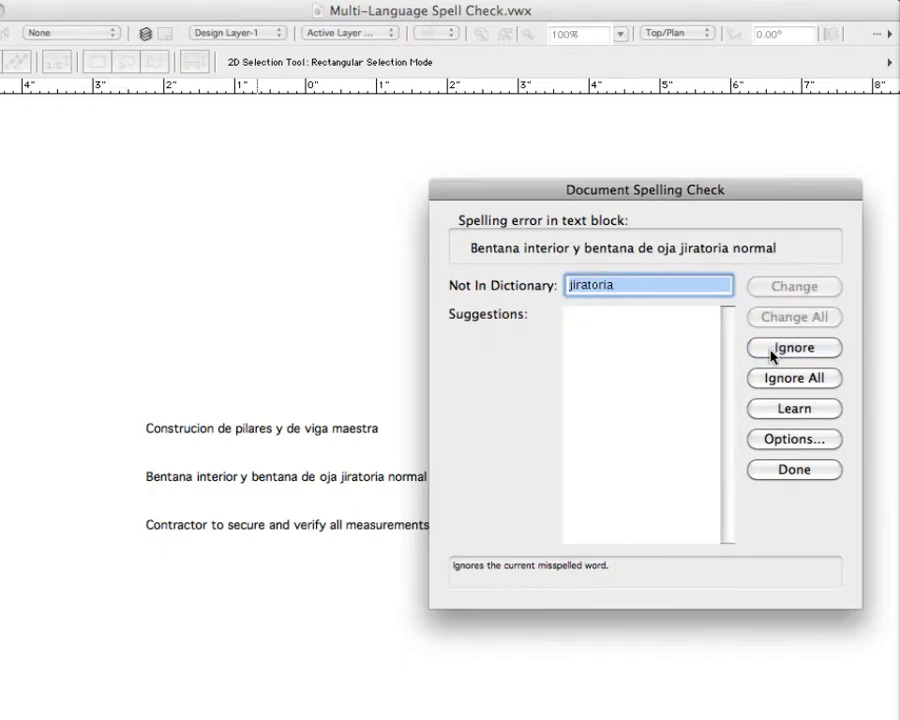
left_click(792, 348)
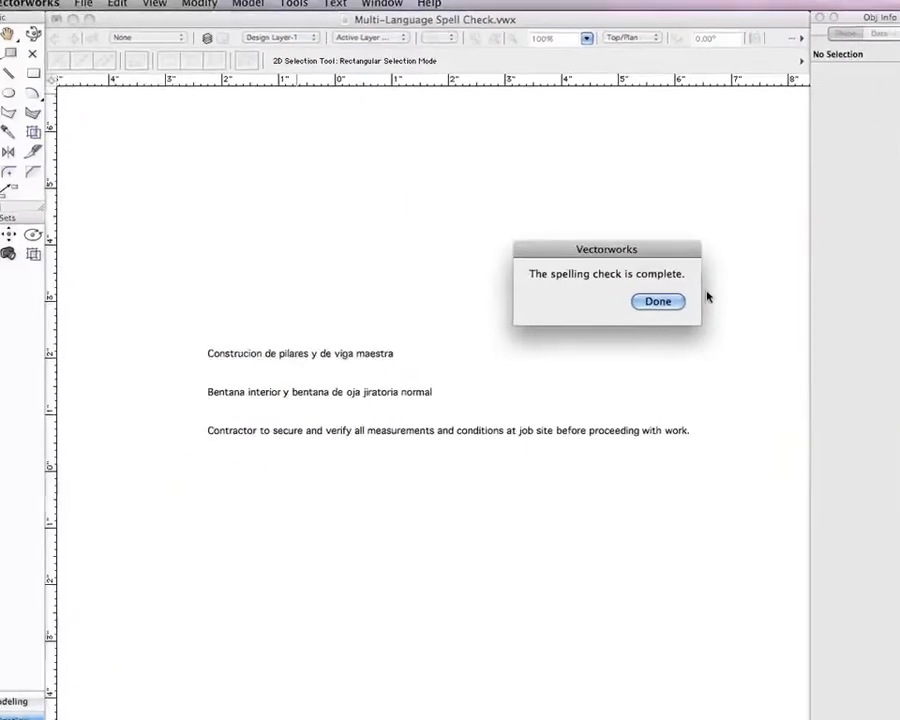
left_click(658, 300)
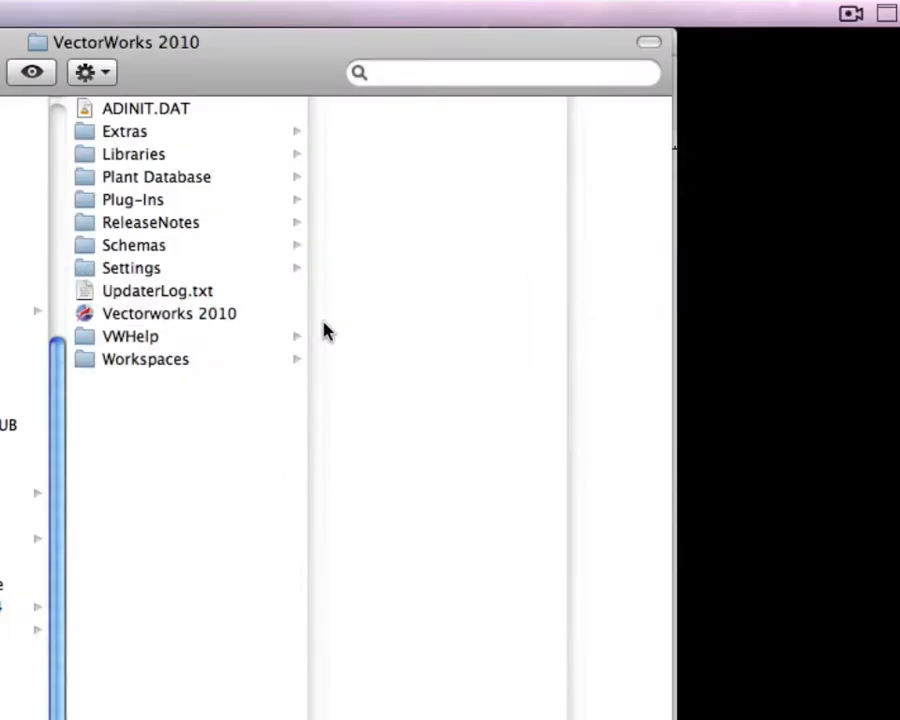
Browse the Plug-Ins folder contents down to the Dictionaries folder.
left_click(132, 200)
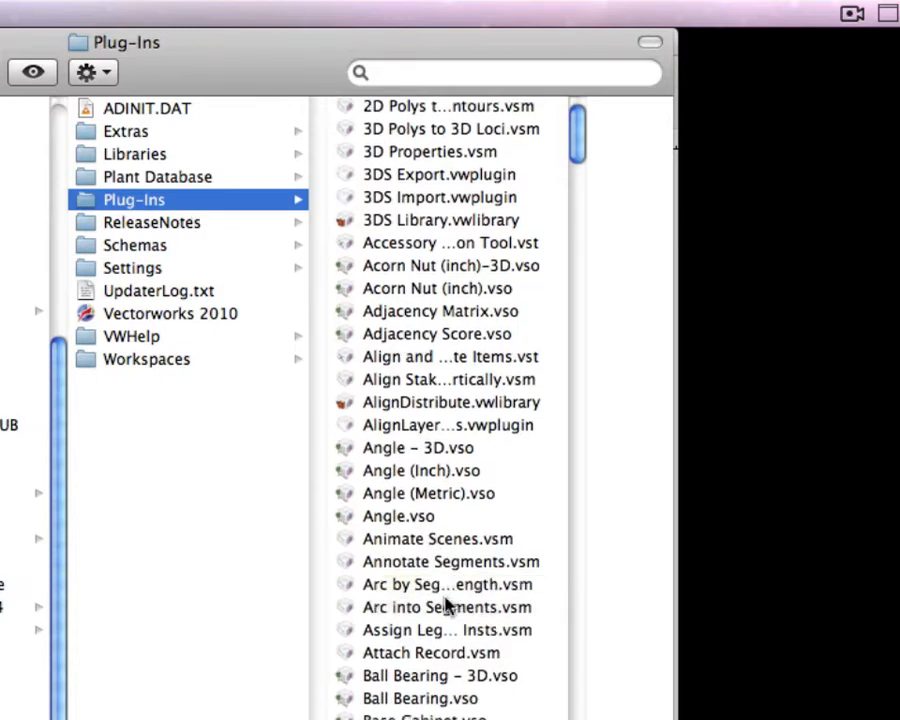
scroll("down", 3)
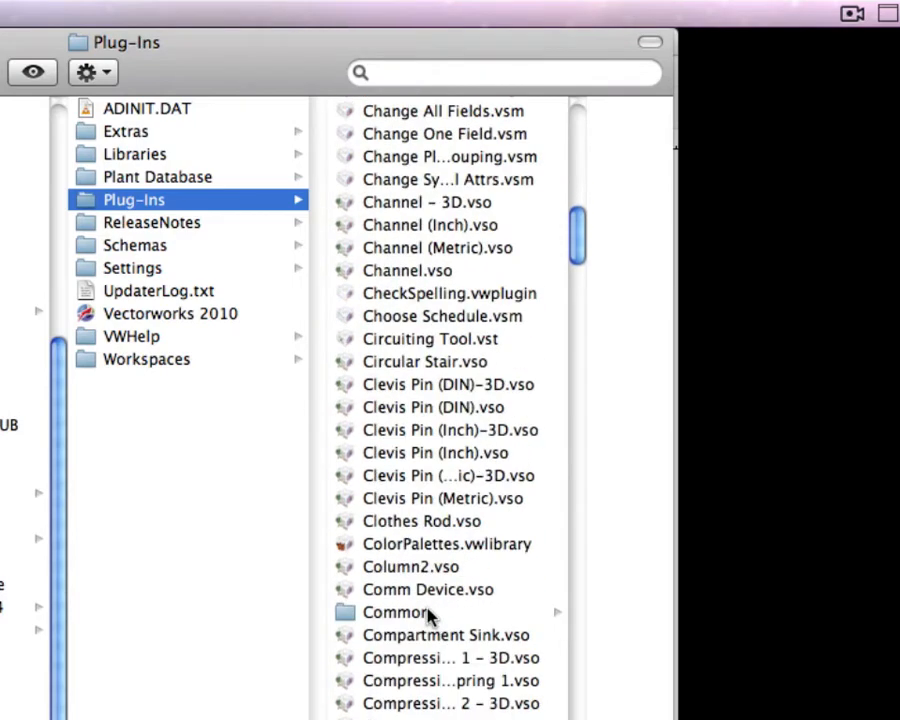
scroll("down", 3)
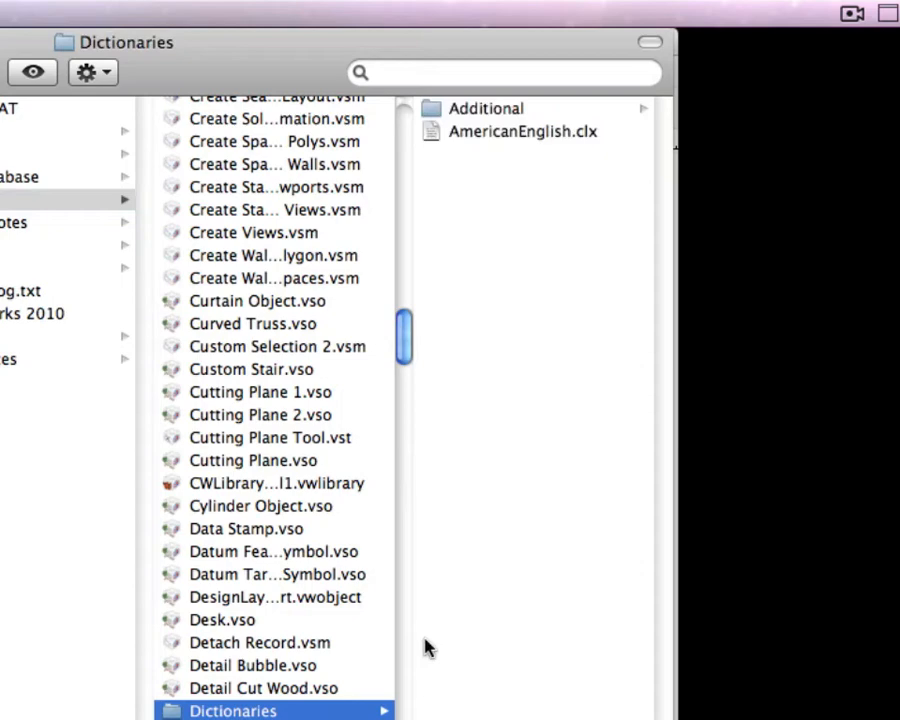
mouse_move(470, 118)
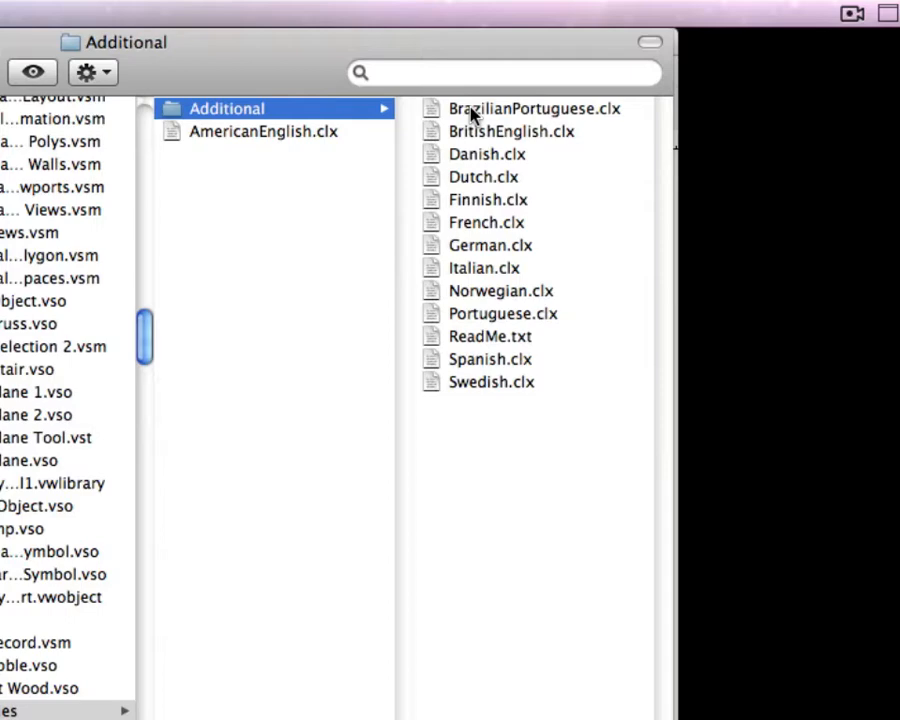
mouse_move(472, 368)
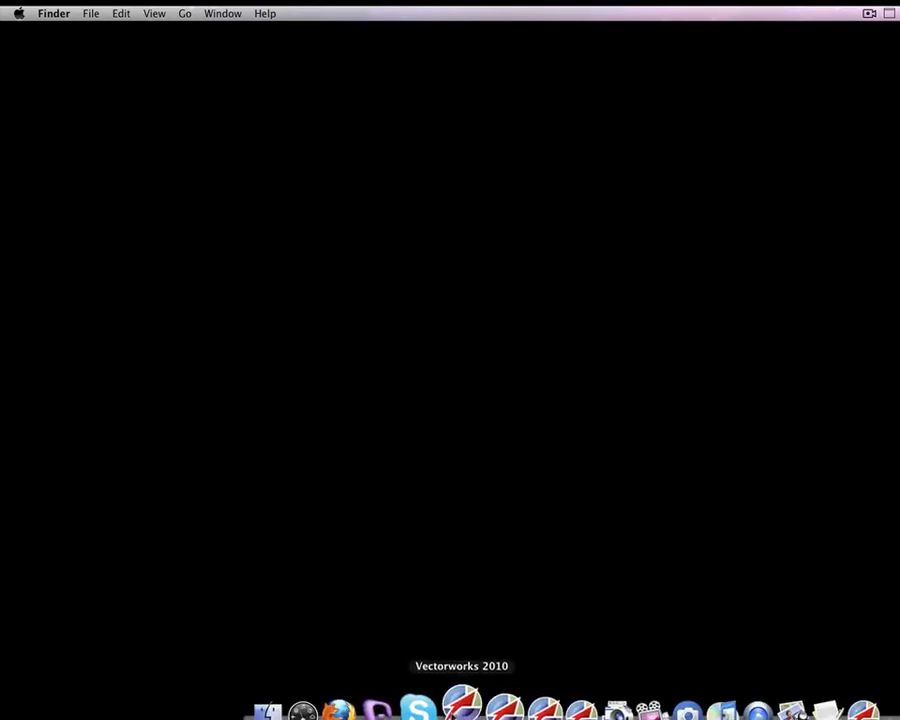
Relaunch Vectorworks 2010 from the Dock into a blank Untitled-1 drawing.
left_click(462, 708)
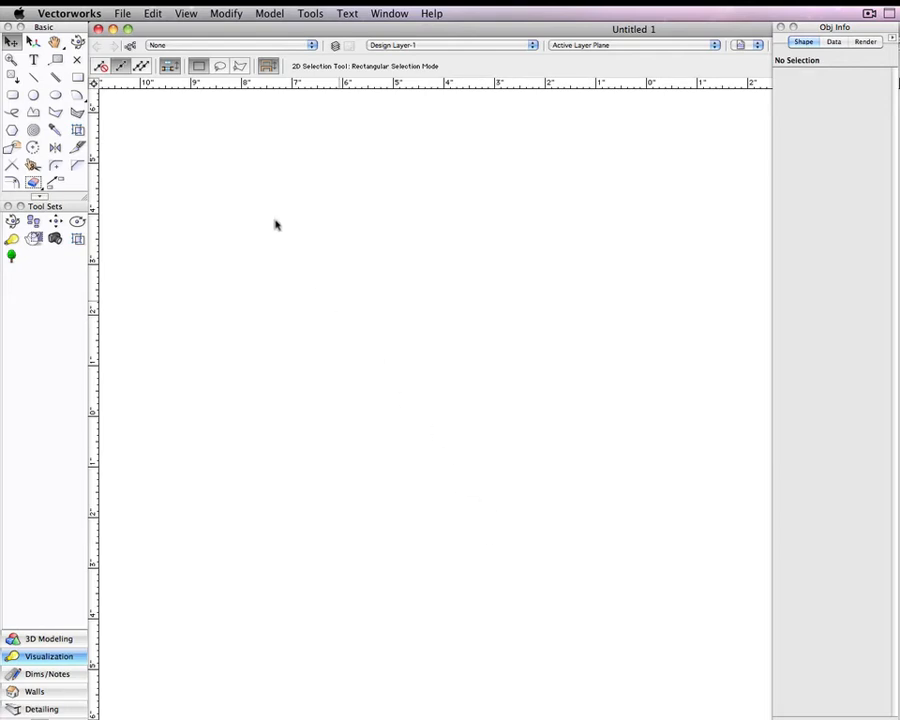
Reopen Multi-Language Spell Check.vwx and show the Text menu commands.
left_click(122, 12)
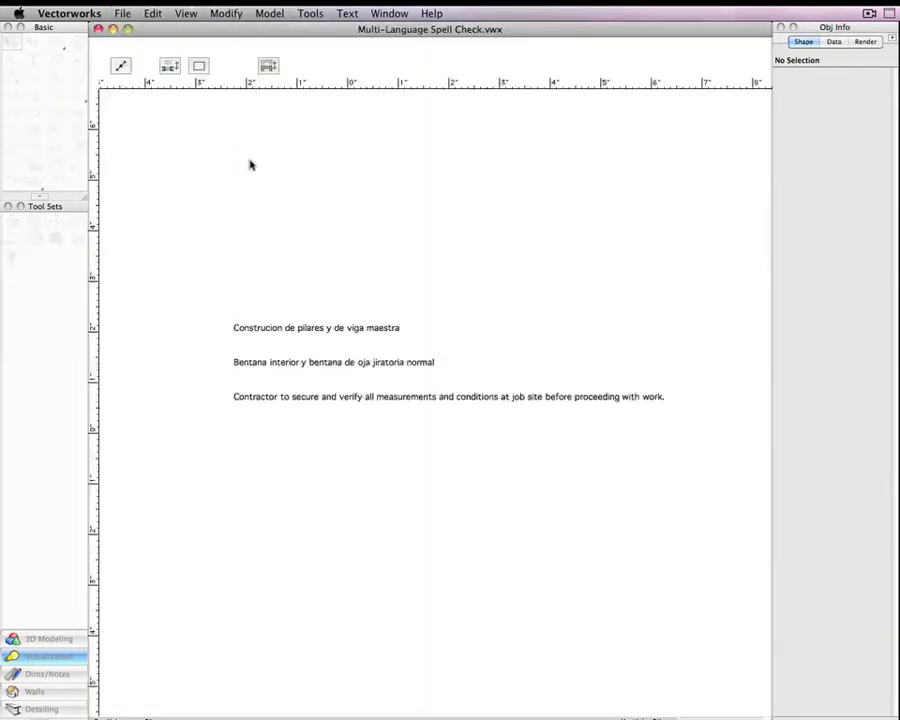
left_click(348, 12)
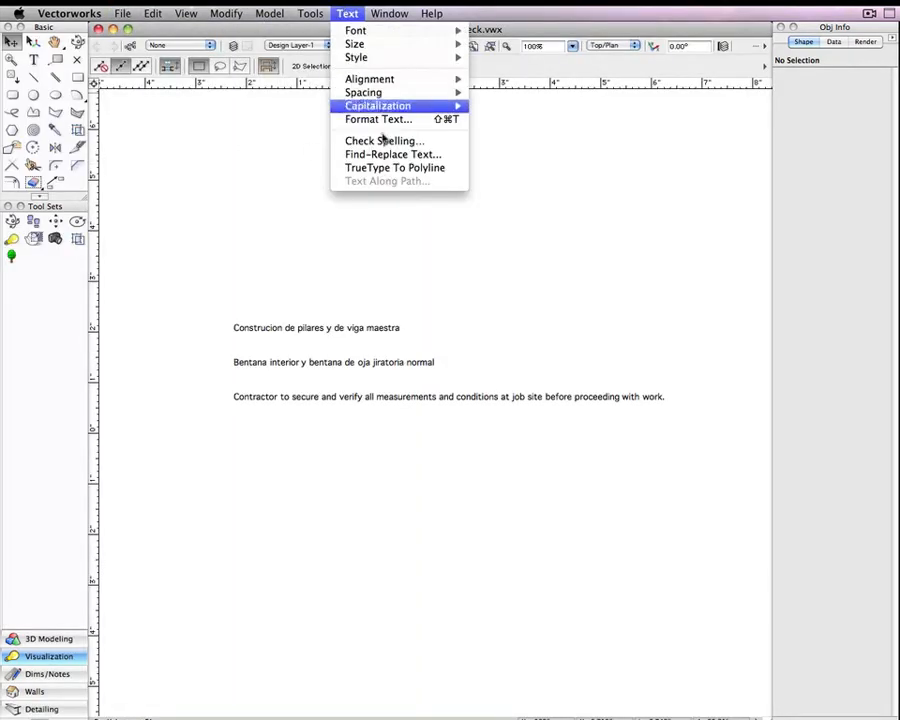
Check spelling on all element types and choose the Spanish suggestion Construcción for Construcion.
left_click(384, 140)
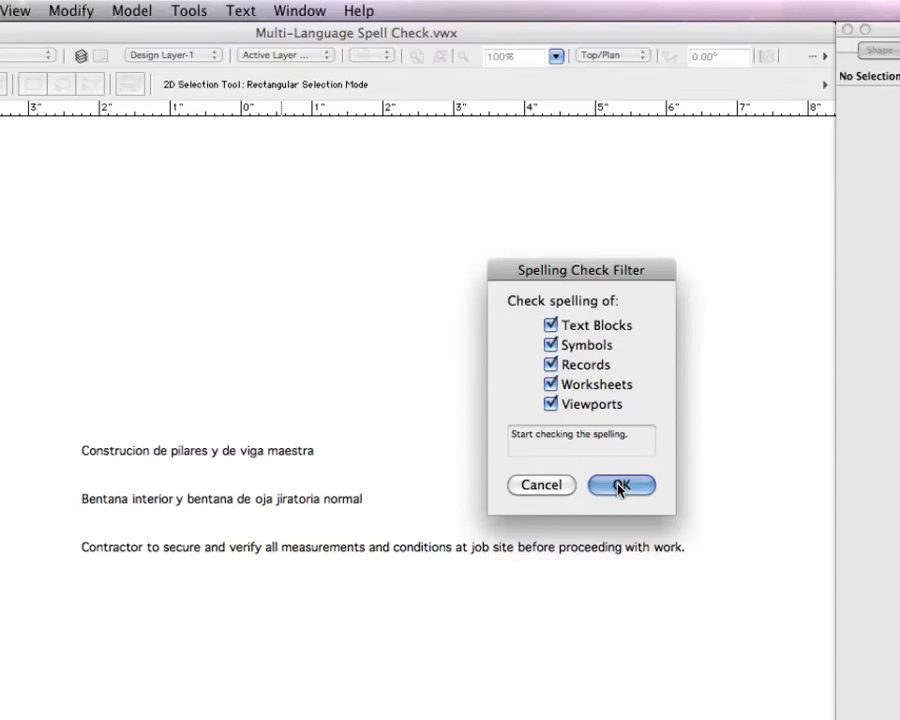
left_click(620, 486)
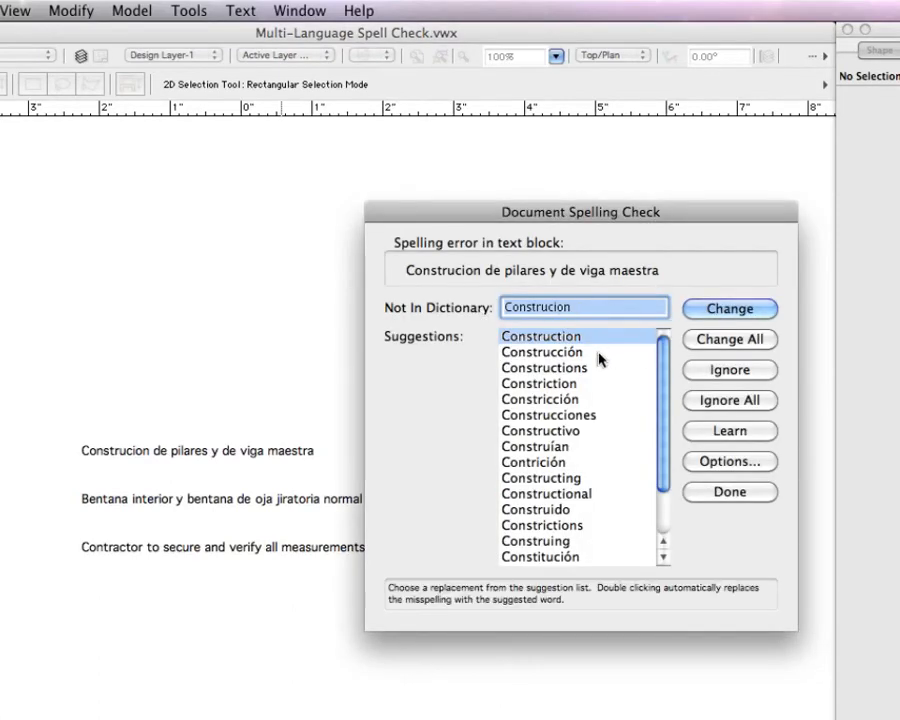
left_click(540, 352)
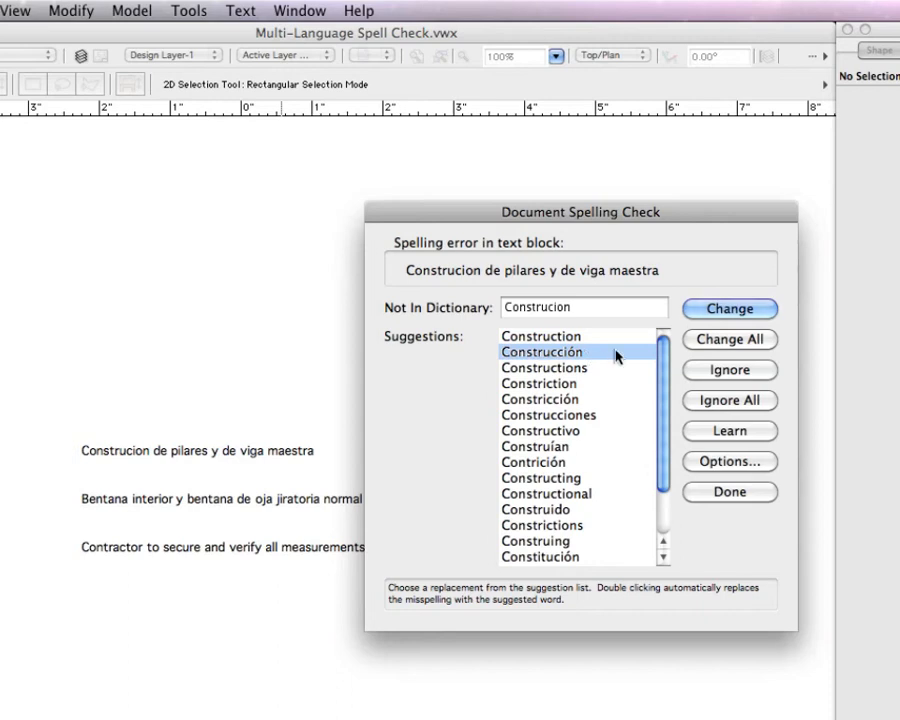